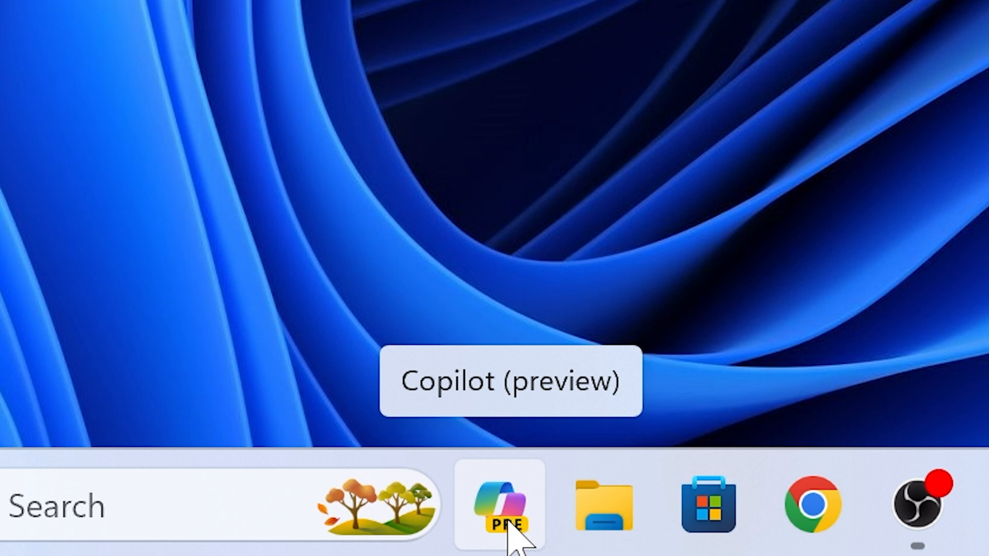
{"action": "mouse_move", "coordinate": [547, 227]}
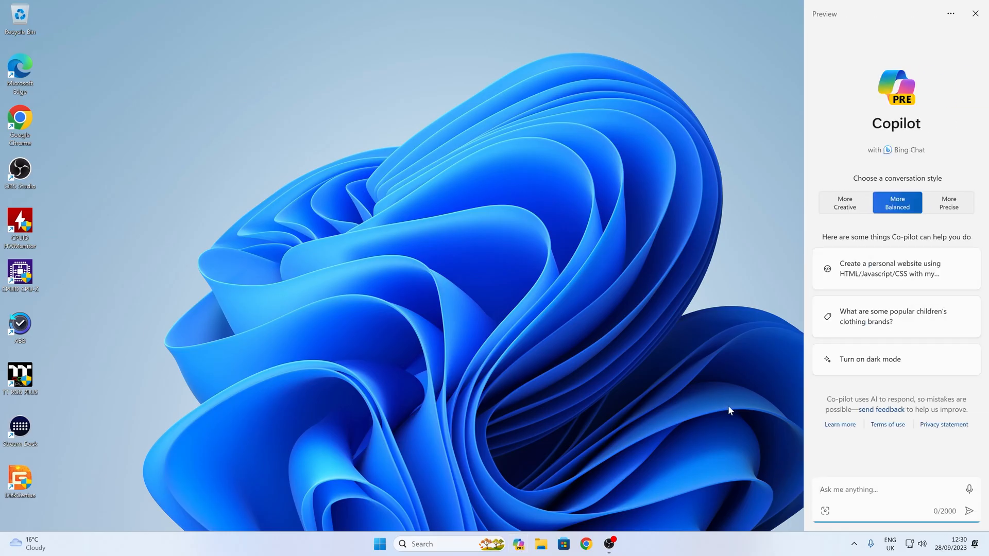
{"action": "mouse_move", "coordinate": [893, 173]}
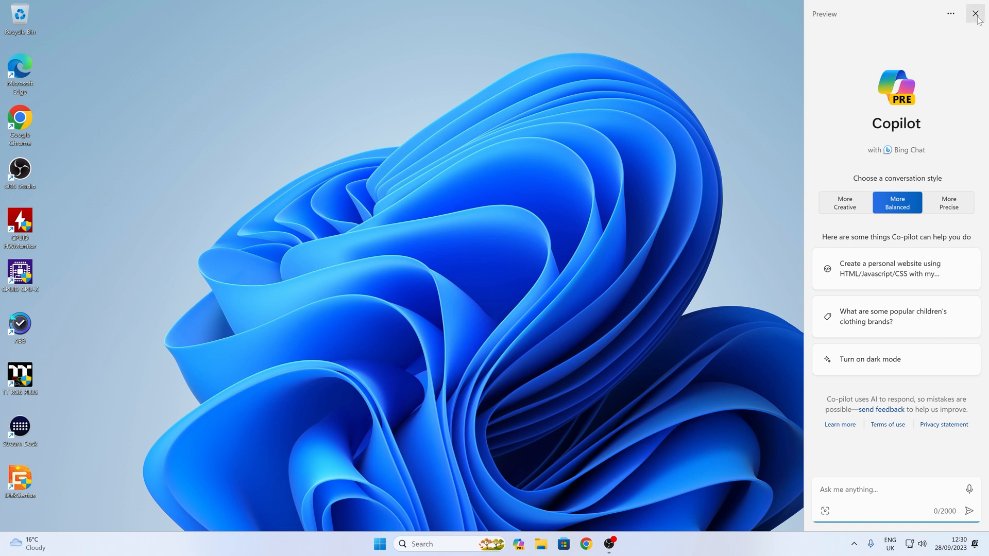
Close the Copilot pane and go to Settings' Personalisation page
{"action": "left_click", "coordinate": [975, 13]}
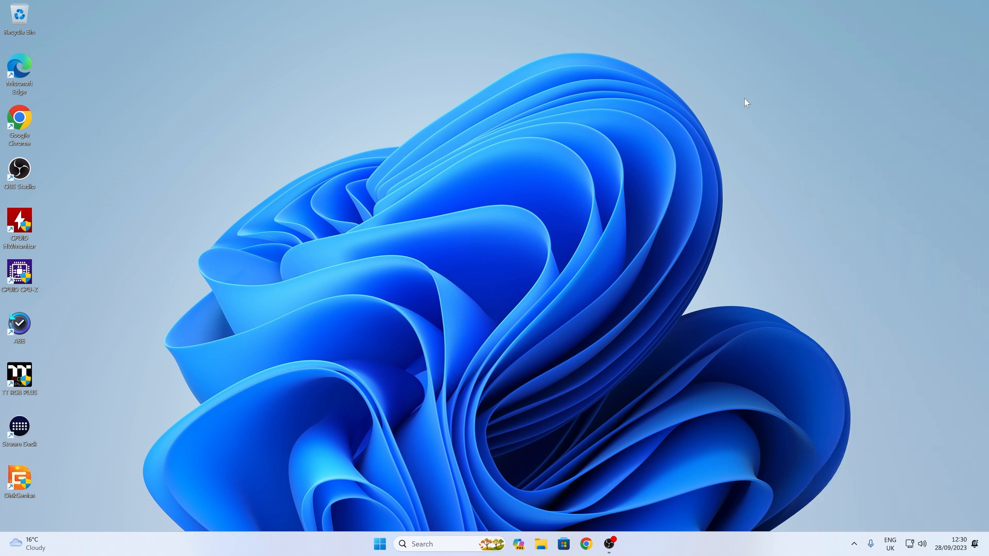
{"action": "mouse_move", "coordinate": [590, 343]}
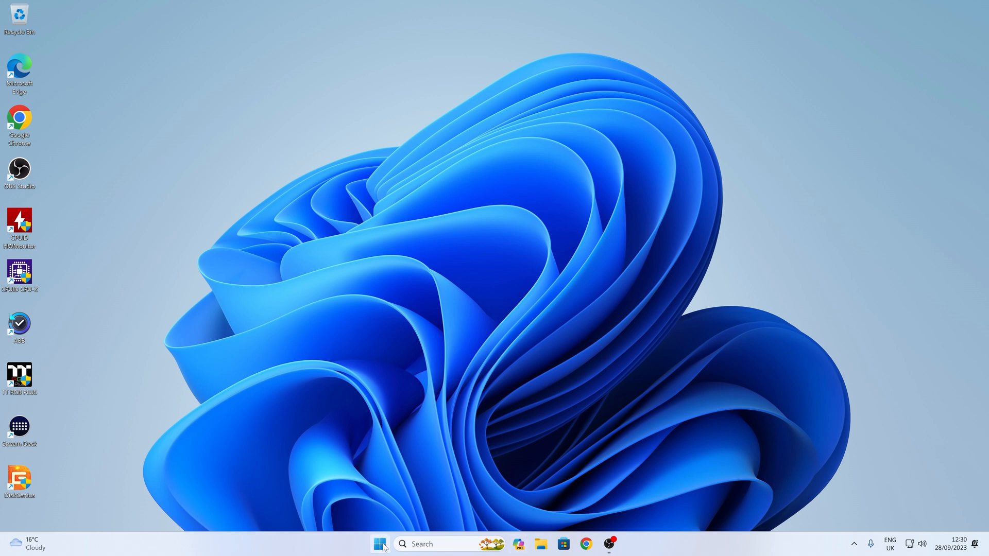
{"action": "left_click", "coordinate": [379, 544]}
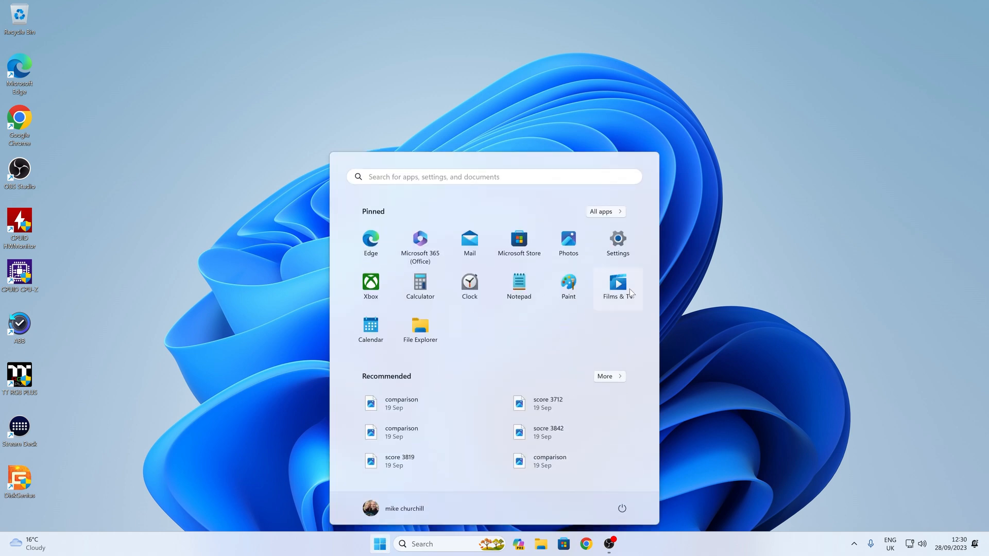
{"action": "left_click", "coordinate": [617, 239]}
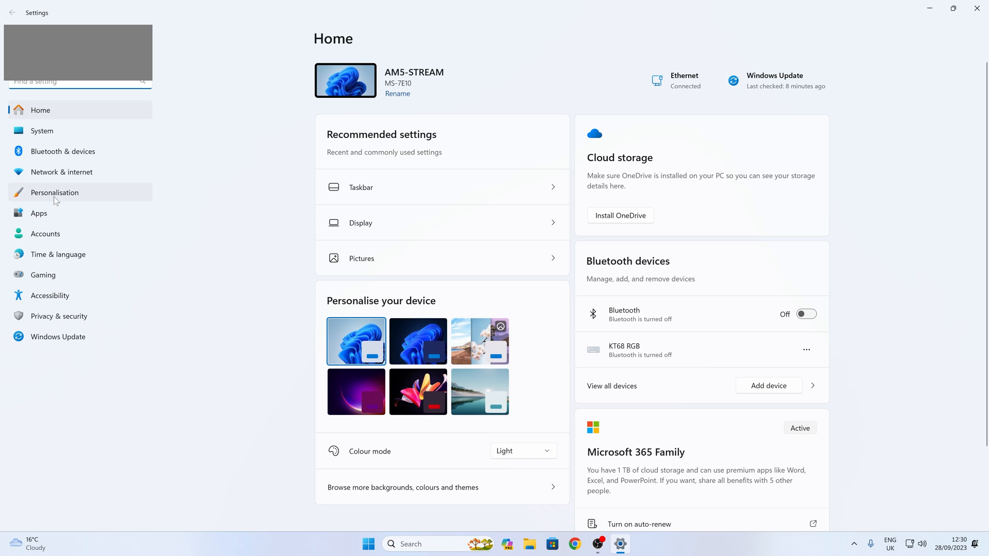
{"action": "left_click", "coordinate": [54, 193]}
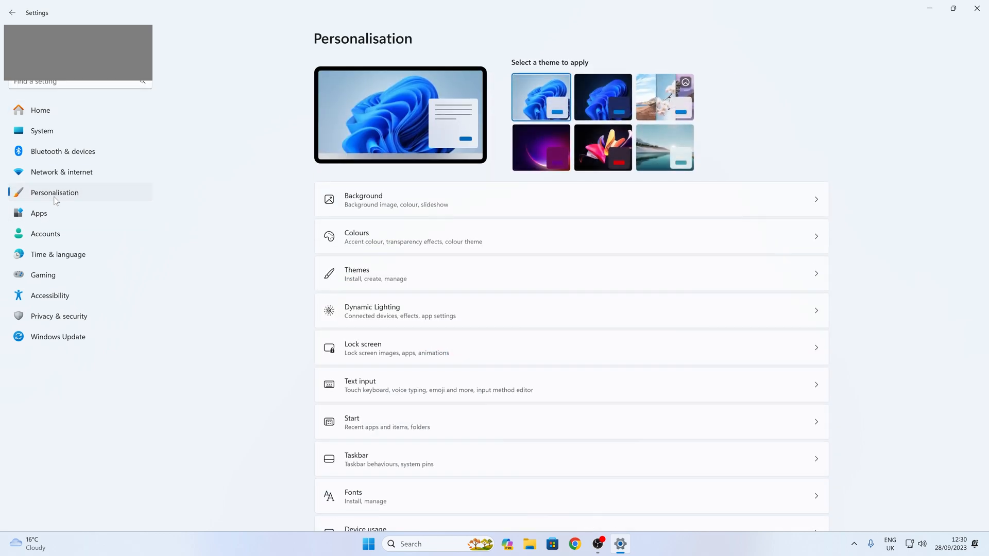
{"action": "scroll", "scroll_direction": "down", "scroll_amount": 3}
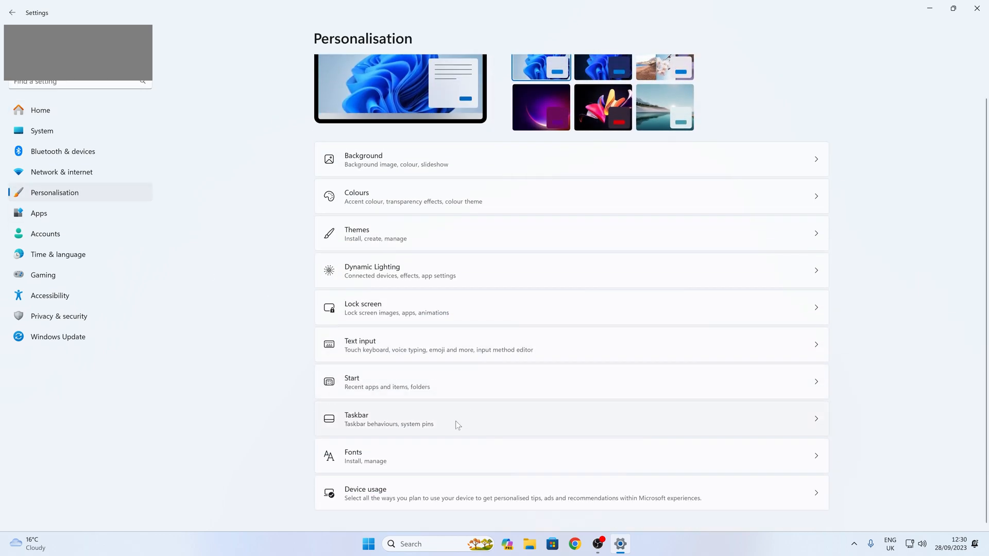
On the Taskbar settings page, switch Copilot (preview) under Taskbar items to Off
{"action": "left_click", "coordinate": [356, 419]}
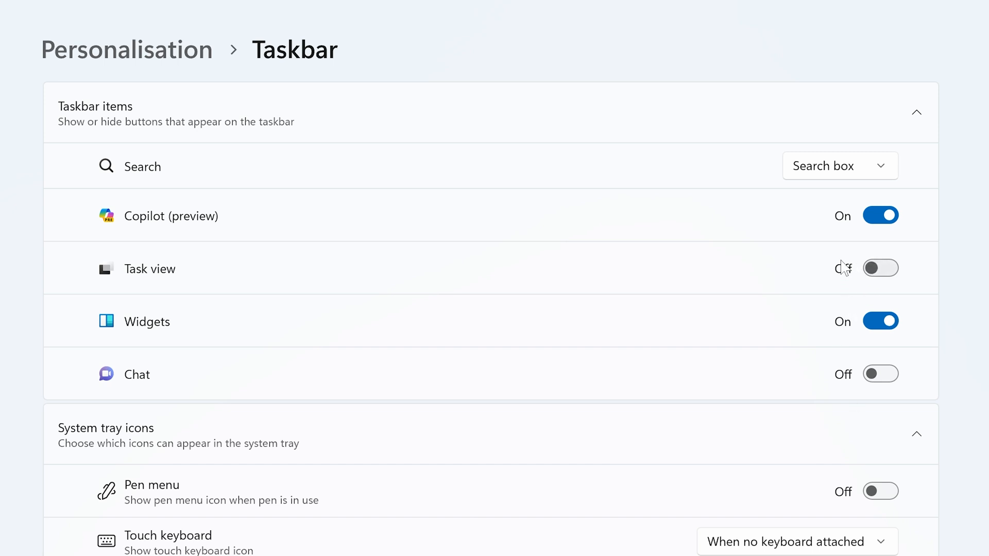
{"action": "left_click", "coordinate": [880, 267]}
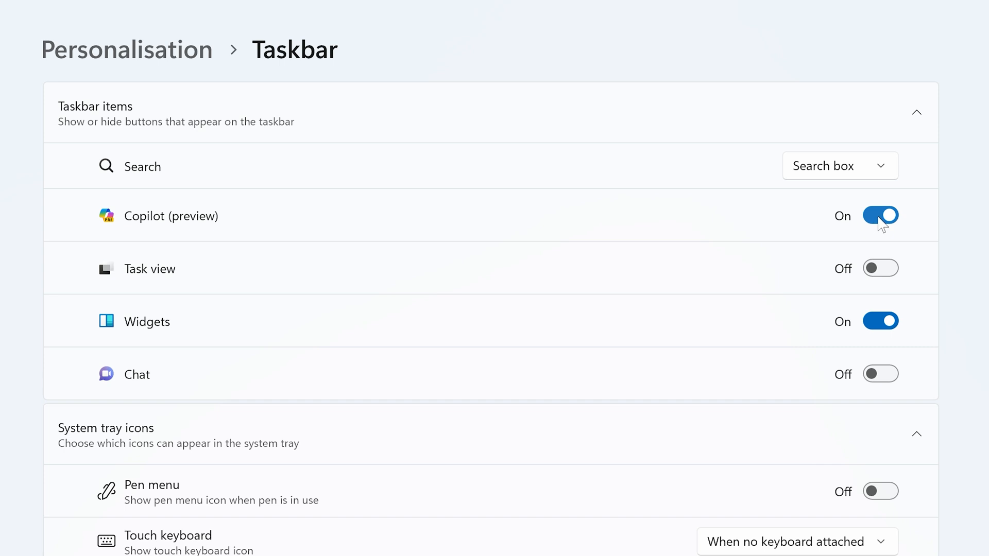
{"action": "left_click", "coordinate": [880, 216]}
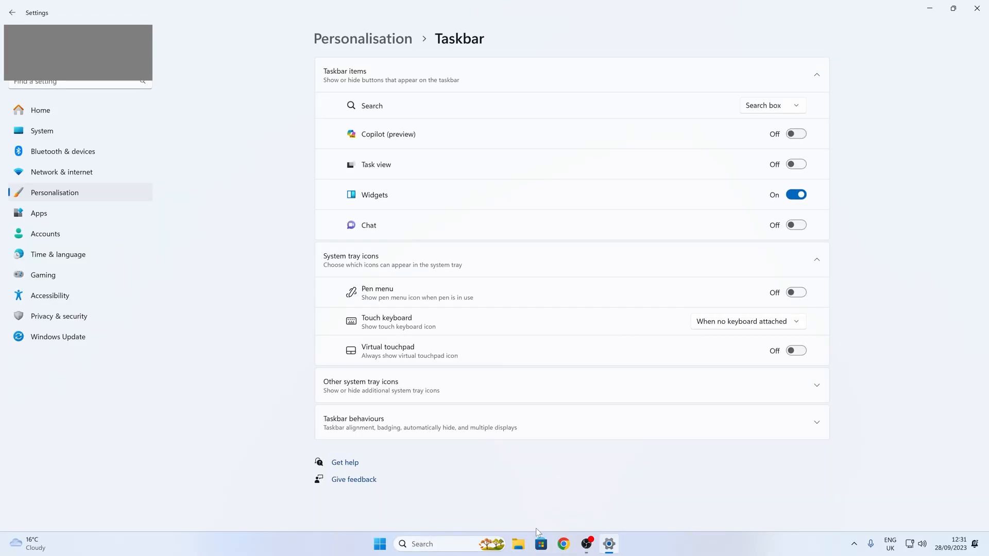
{"action": "mouse_move", "coordinate": [561, 504]}
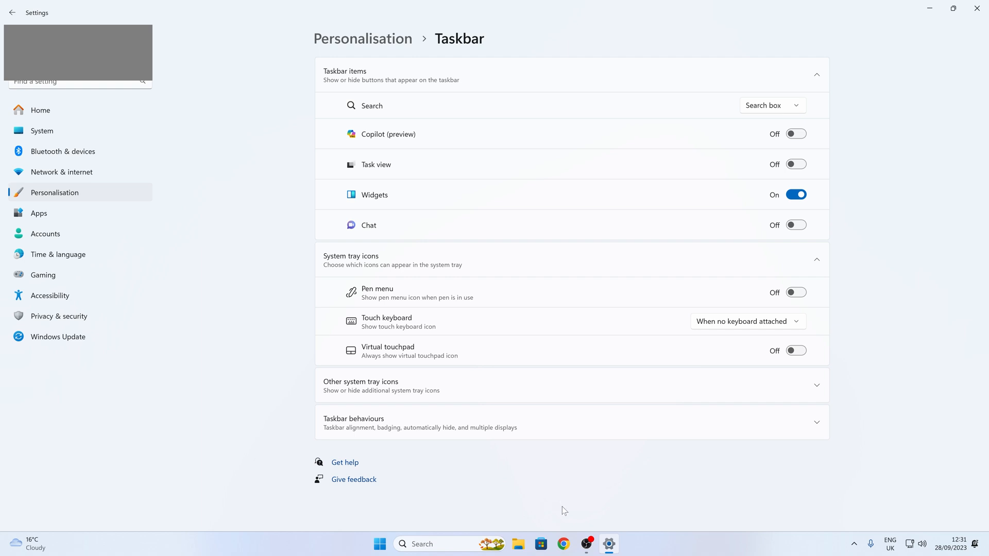
{"action": "mouse_move", "coordinate": [563, 493]}
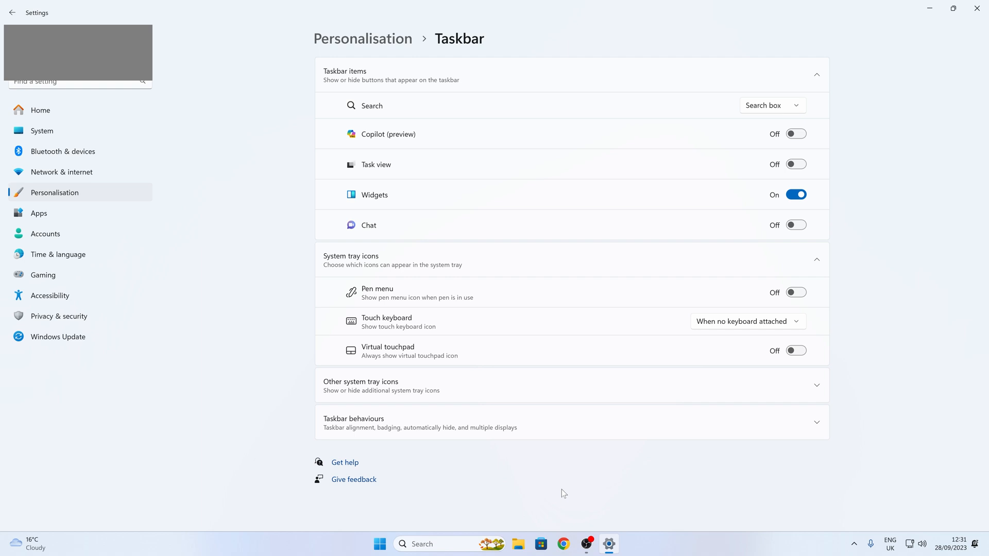
{"action": "mouse_move", "coordinate": [977, 8]}
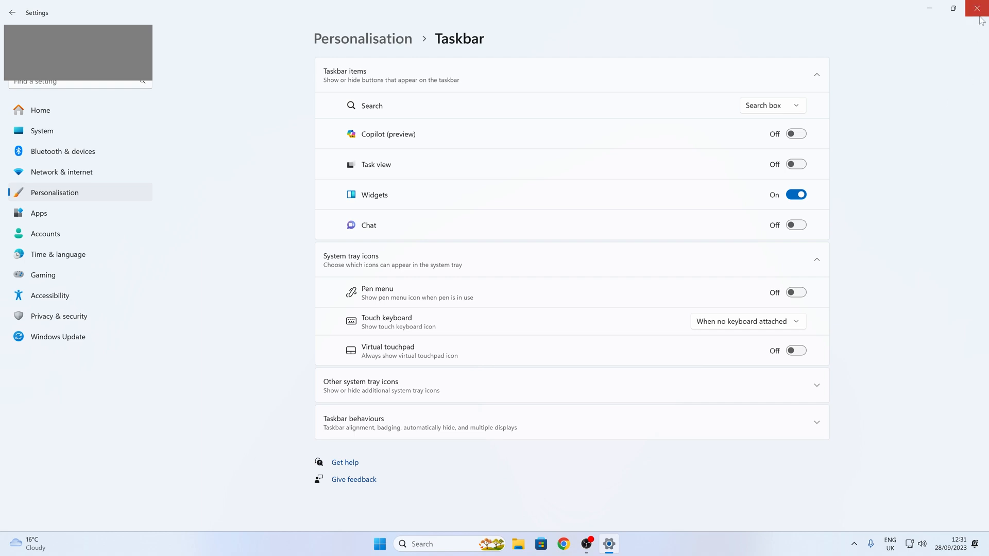
Close Settings and search the taskbar for 'group' to find Edit group policy
{"action": "left_click", "coordinate": [977, 8]}
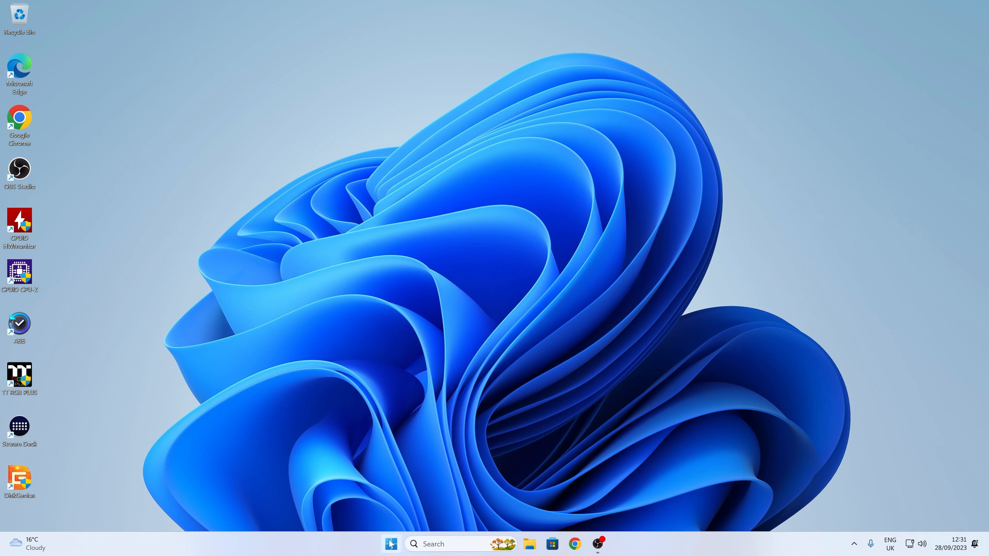
{"action": "left_click", "coordinate": [391, 544]}
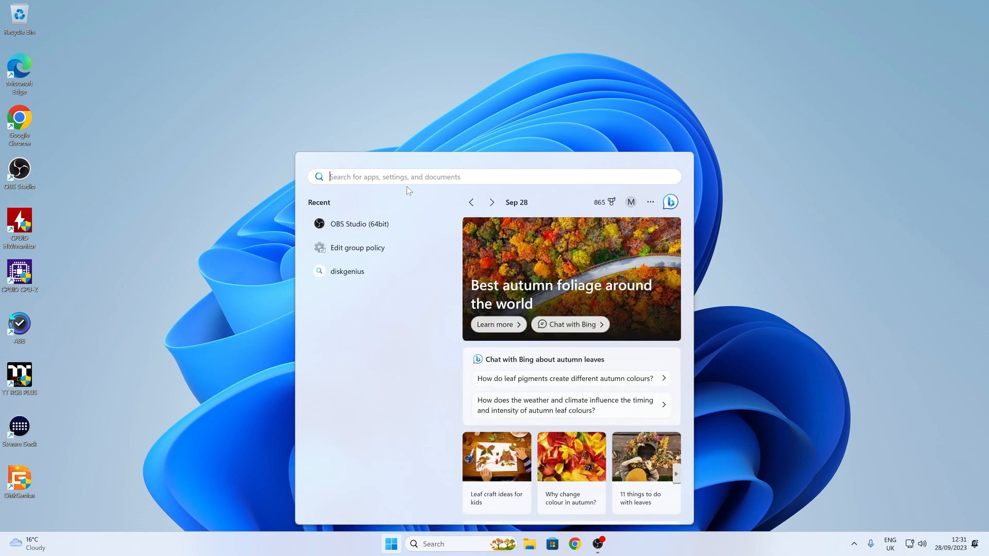
{"action": "type", "text": "group"}
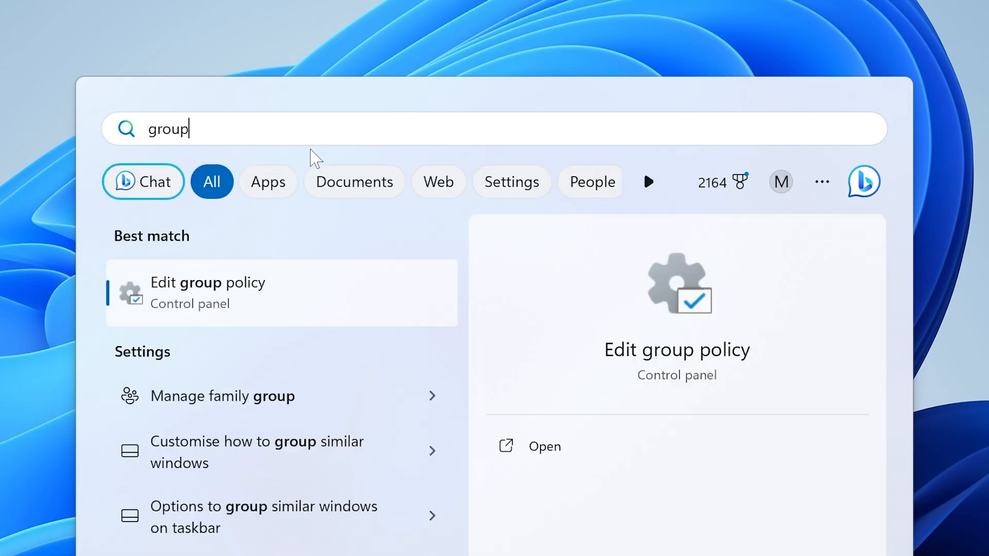
{"action": "mouse_move", "coordinate": [218, 298]}
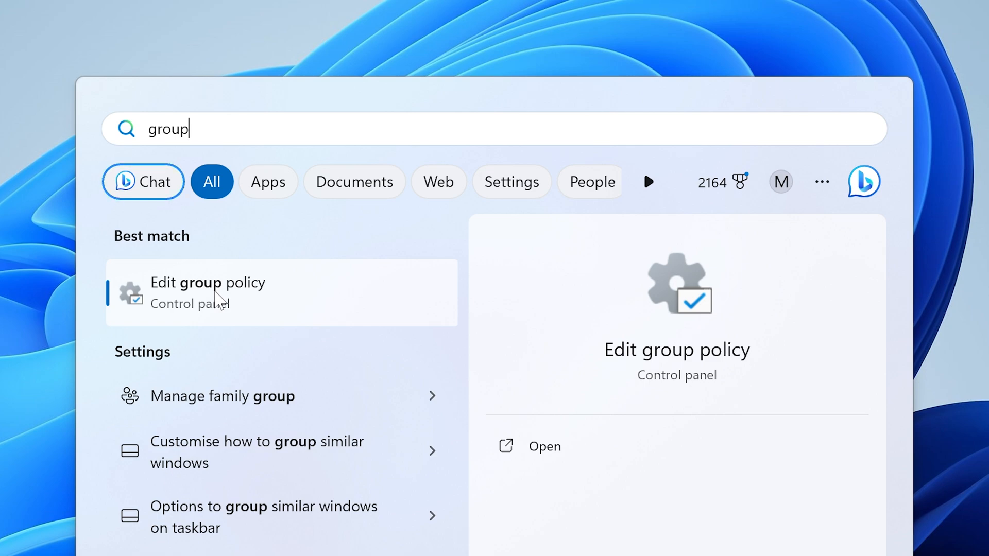
Launch Edit group policy and expand User Configuration > Administrative Templates > Windows Components
{"action": "left_click", "coordinate": [208, 283]}
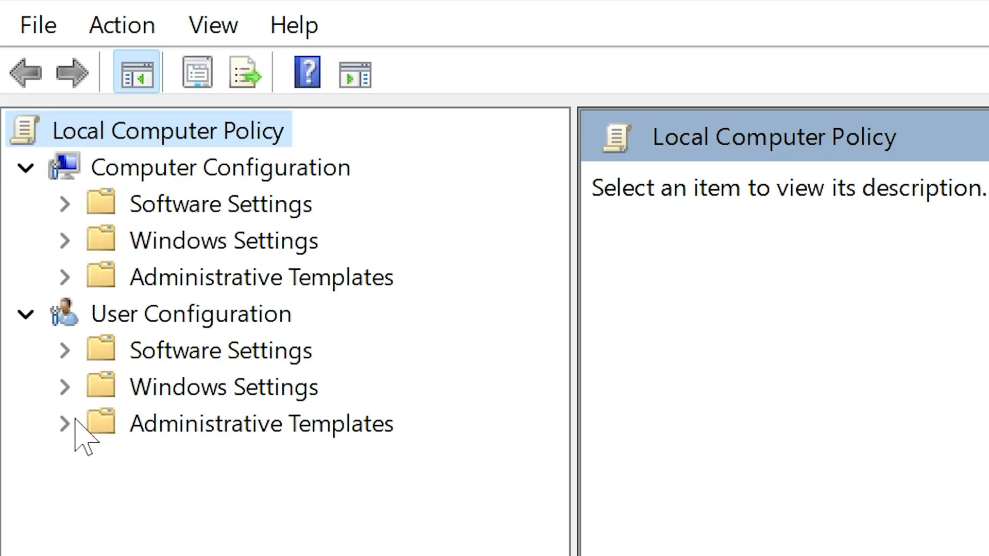
{"action": "left_click", "coordinate": [62, 424]}
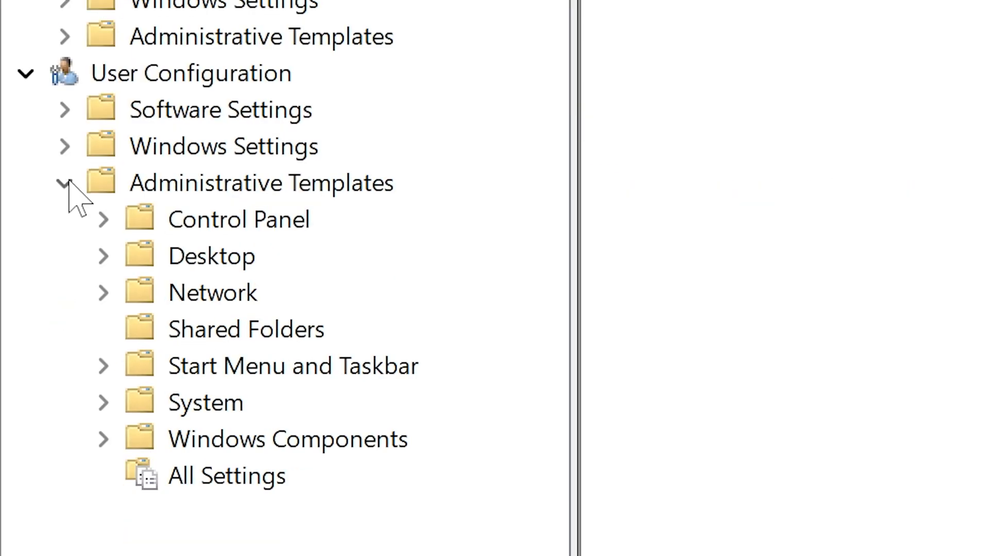
{"action": "mouse_move", "coordinate": [113, 448]}
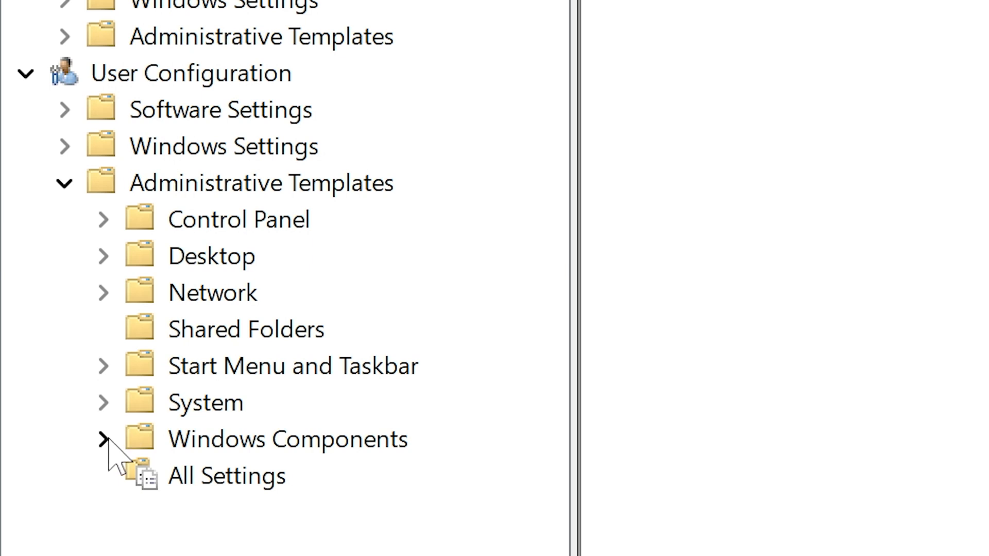
{"action": "left_click", "coordinate": [103, 439]}
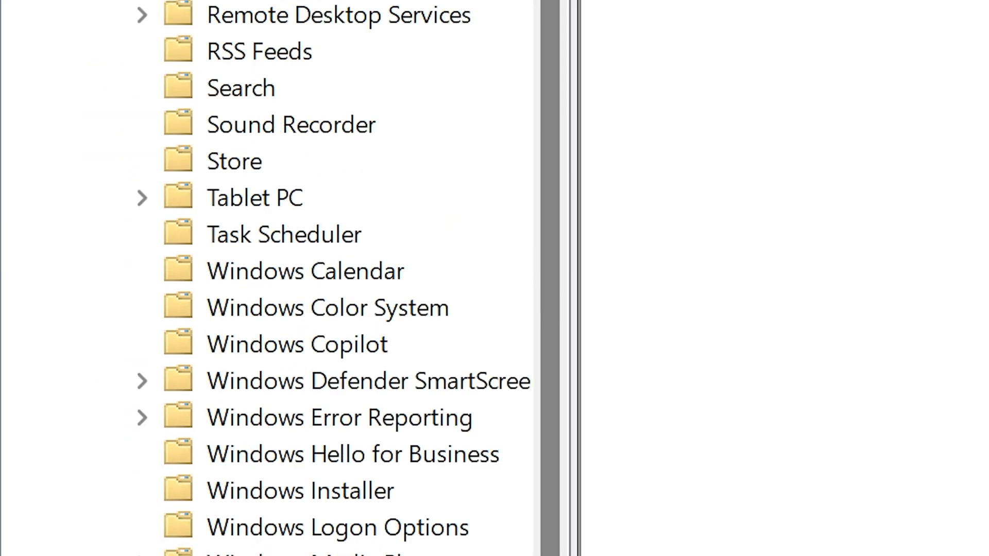
{"action": "scroll", "scroll_direction": "down", "scroll_amount": 3}
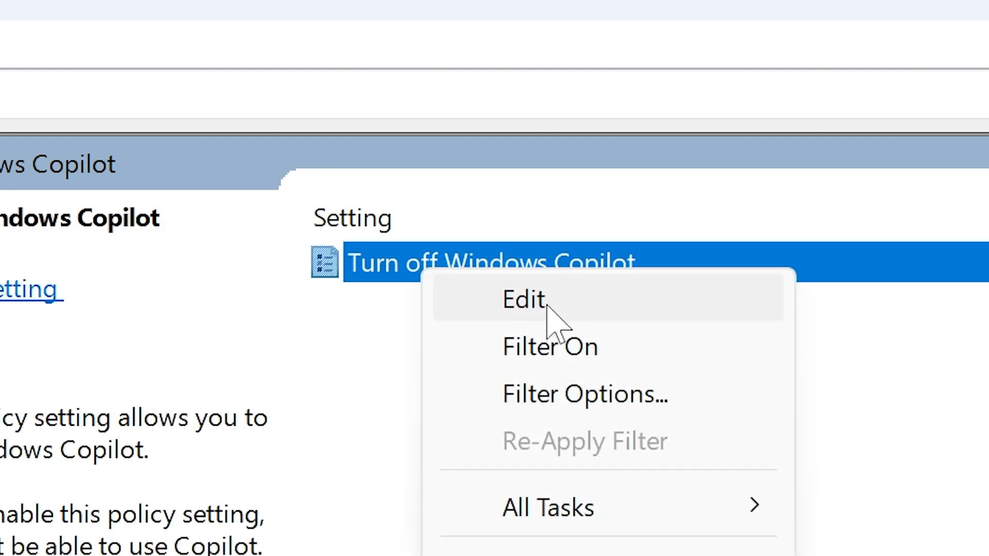
Set Turn off Windows Copilot to Enabled, apply, and confirm with OK
{"action": "left_click", "coordinate": [523, 299]}
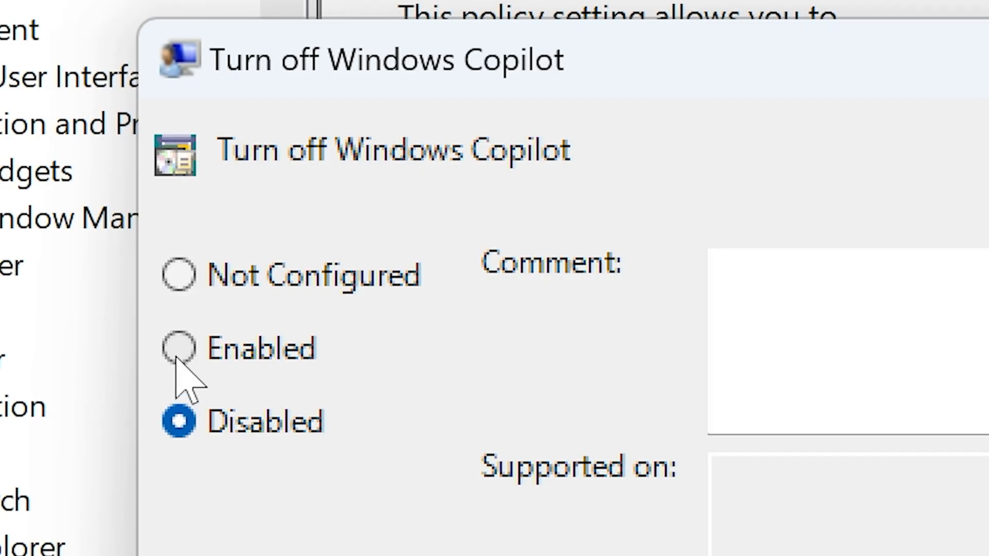
{"action": "left_click", "coordinate": [178, 349]}
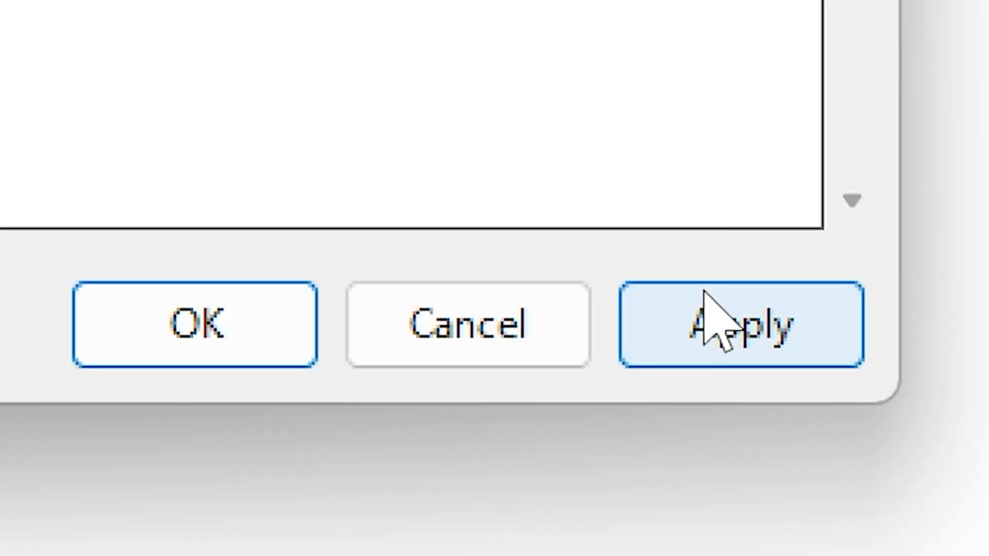
{"action": "left_click", "coordinate": [439, 422]}
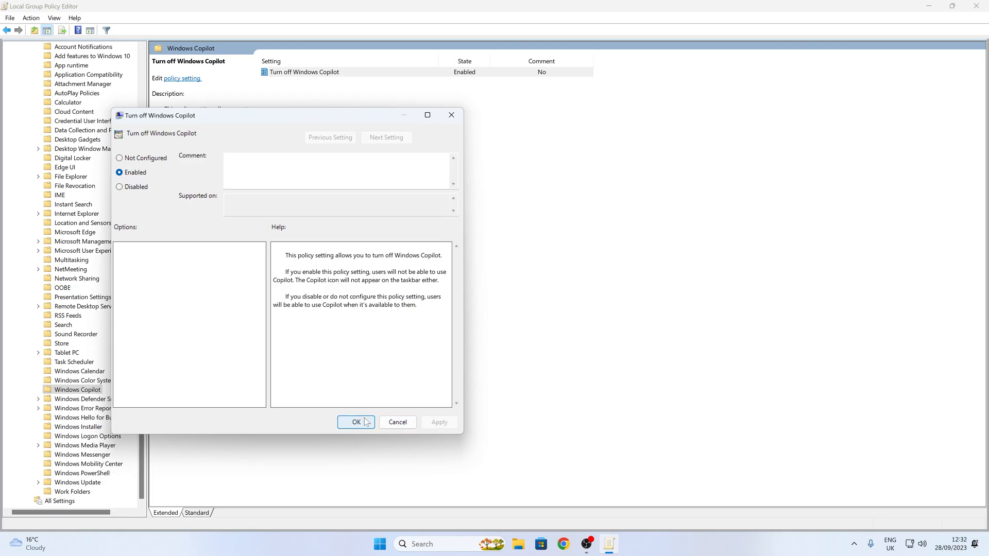
{"action": "left_click", "coordinate": [356, 421]}
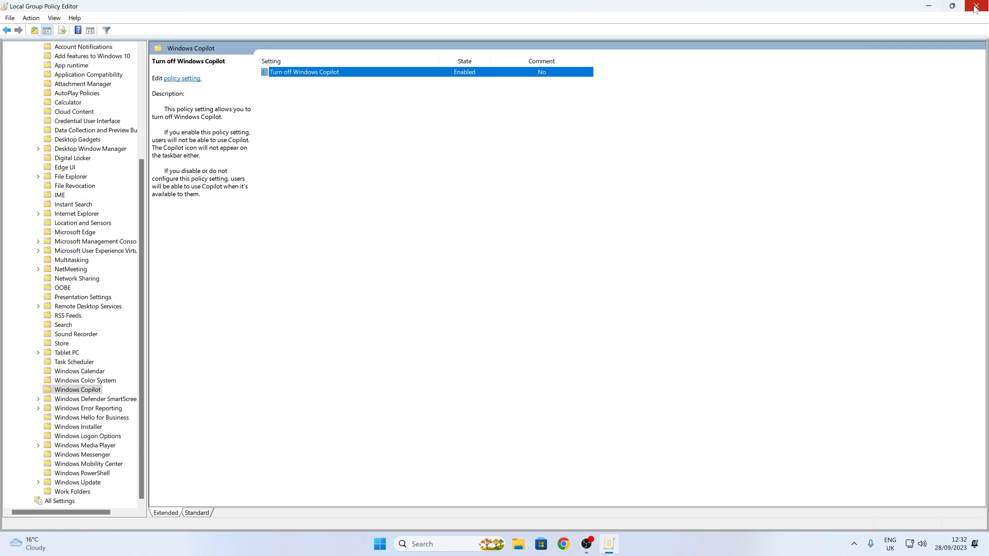
Close the Local Group Policy Editor window
{"action": "left_click", "coordinate": [979, 6]}
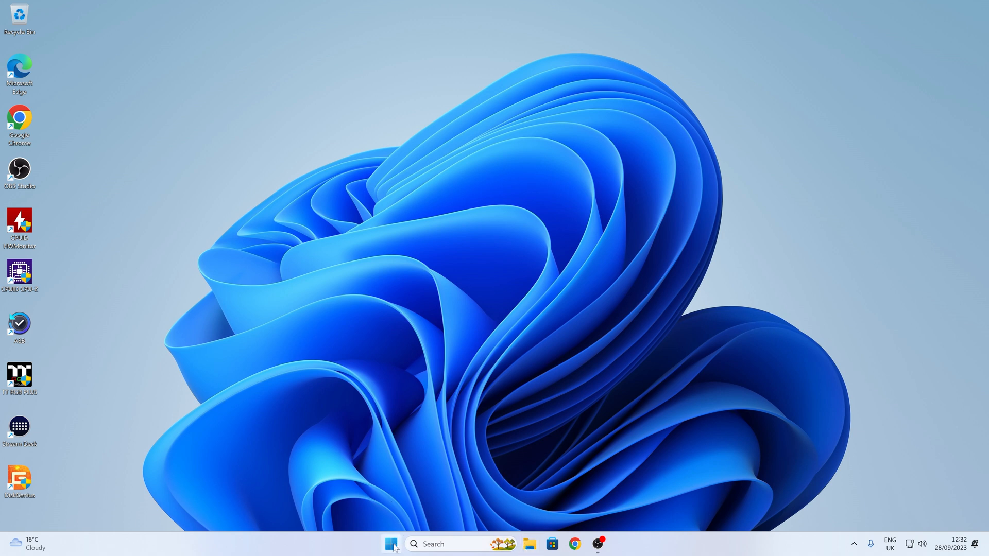
{"action": "mouse_move", "coordinate": [391, 544]}
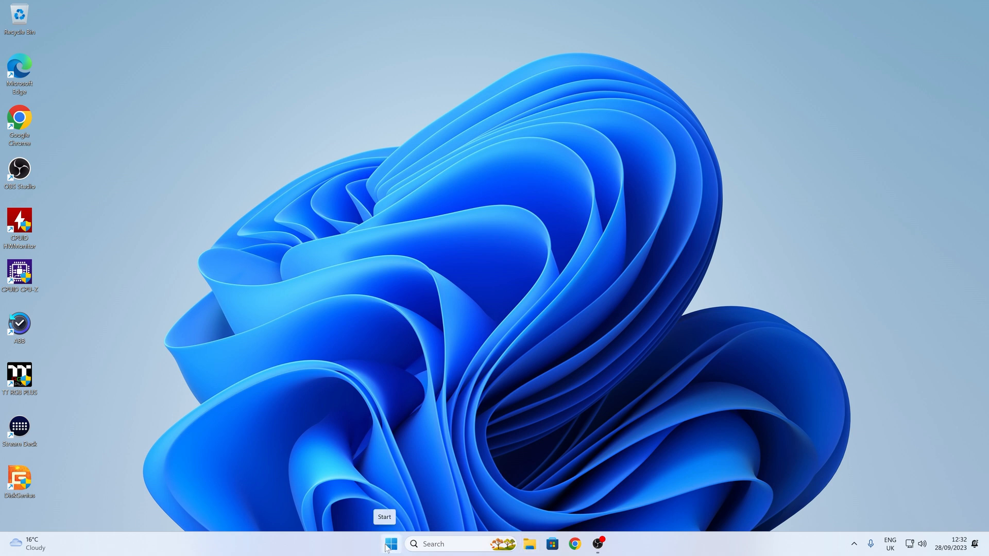